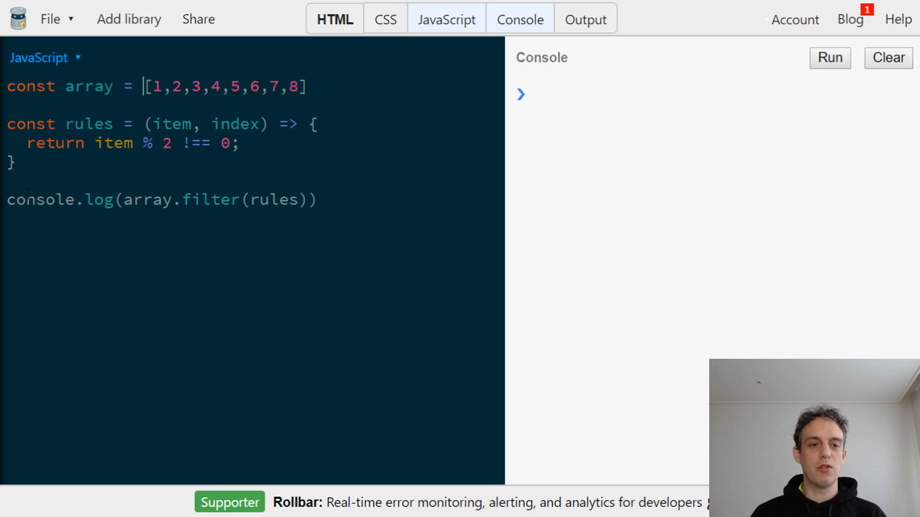
Delete ', index' so the rules arrow function takes only the item parameter
{"action": "left_click", "coordinate": [121, 199]}
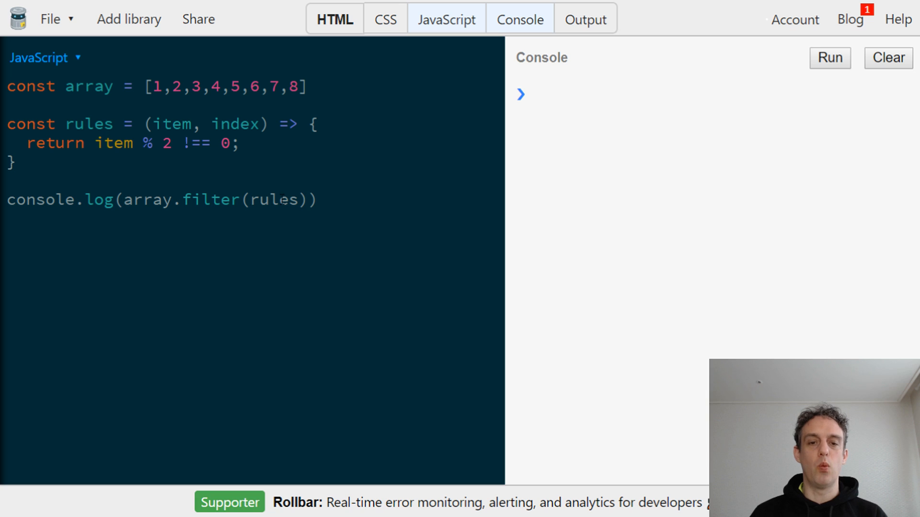
{"action": "double_click", "coordinate": [274, 201]}
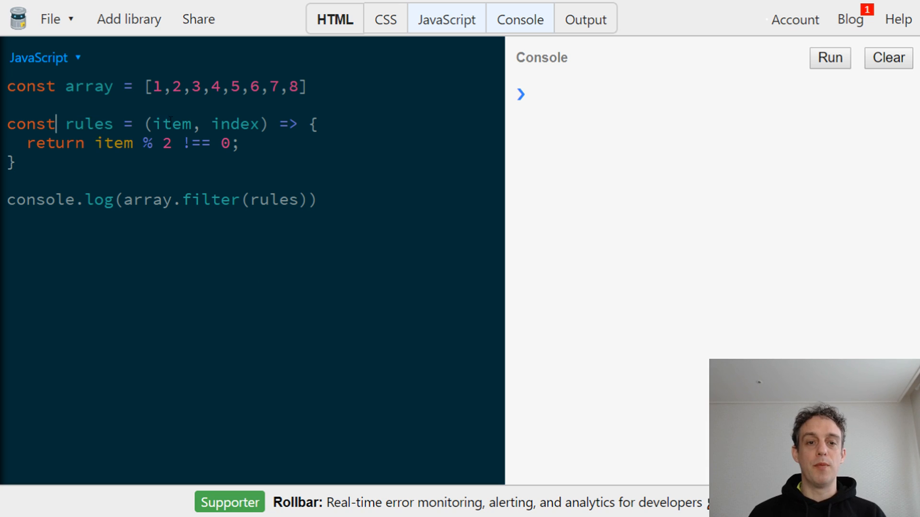
{"action": "double_click", "coordinate": [171, 124]}
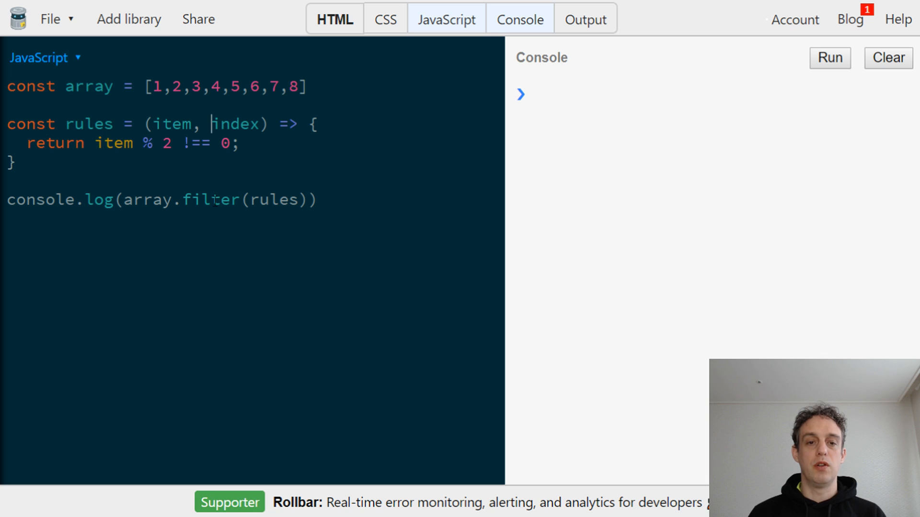
{"action": "key", "text": "Backspace"}
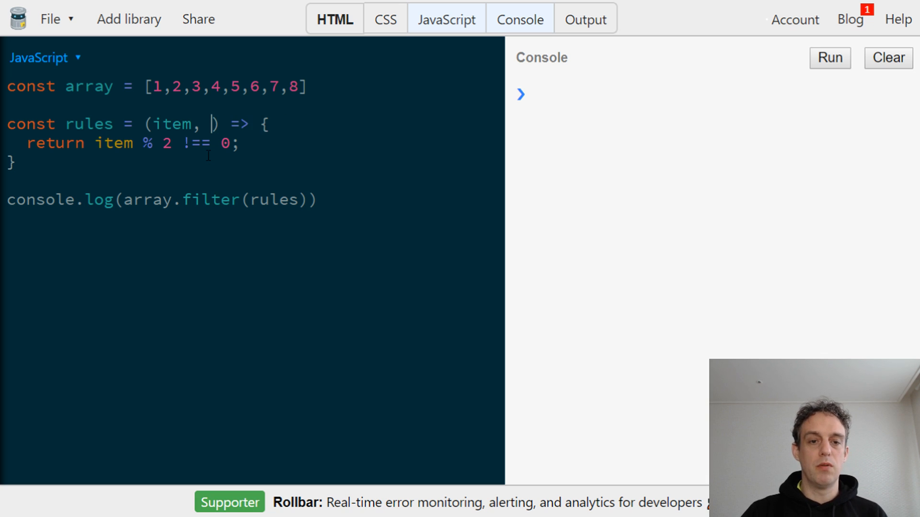
{"action": "key", "text": "Backspace"}
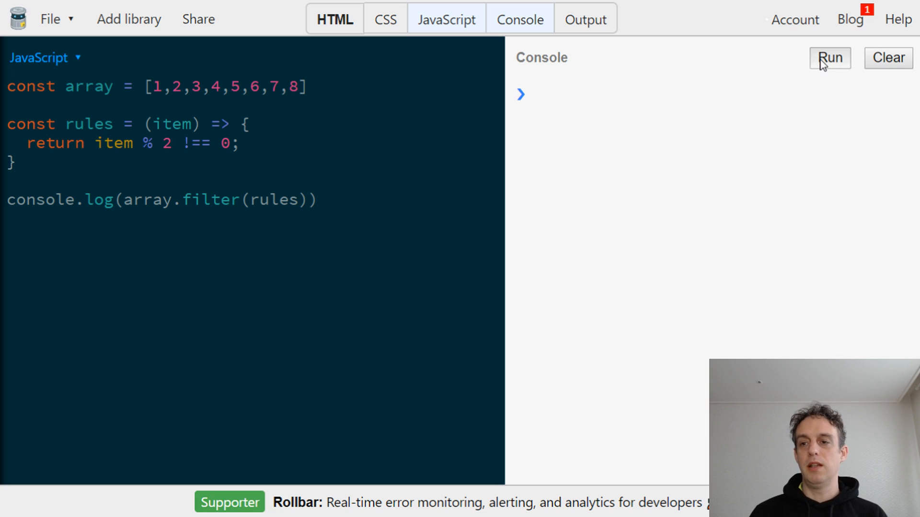
Run to log [1, 3, 5, 7], then change !== to === and rerun for [2, 4, 6, 8]
{"action": "left_click", "coordinate": [829, 57]}
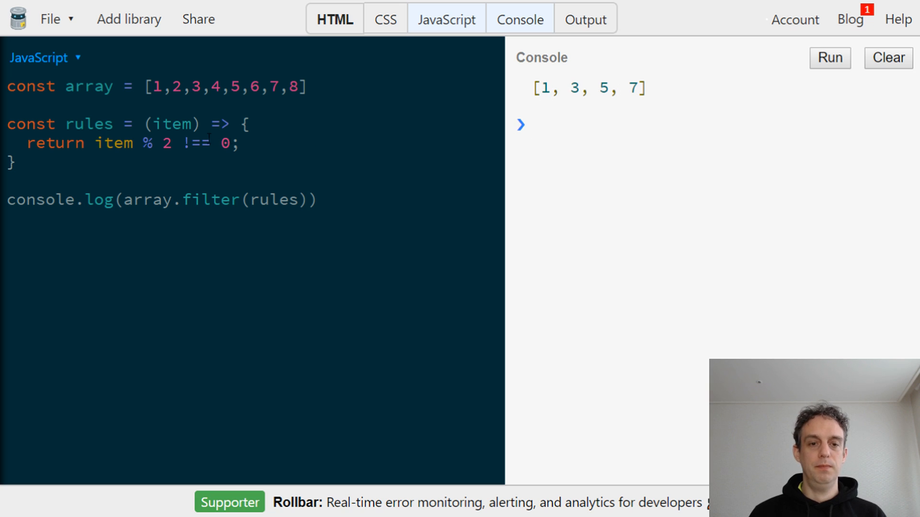
{"action": "left_click", "coordinate": [192, 143]}
{"action": "type", "text": "="}
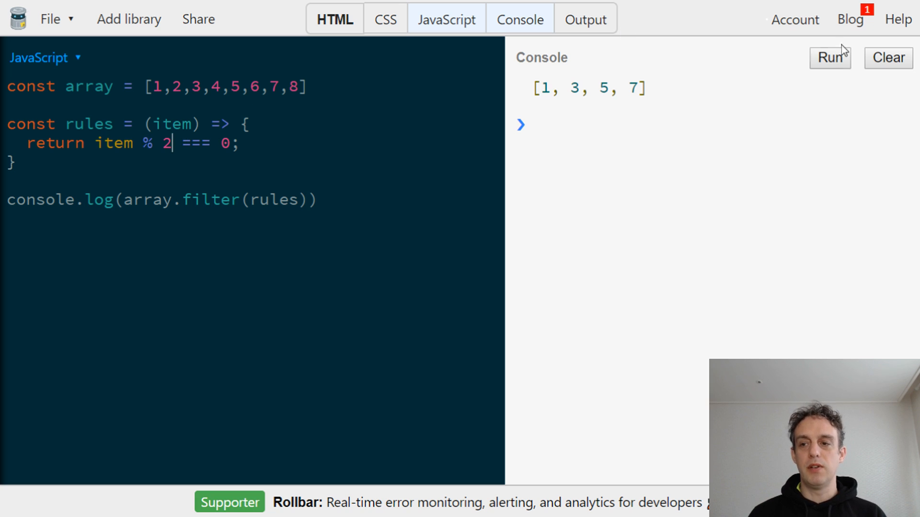
{"action": "left_click", "coordinate": [829, 58]}
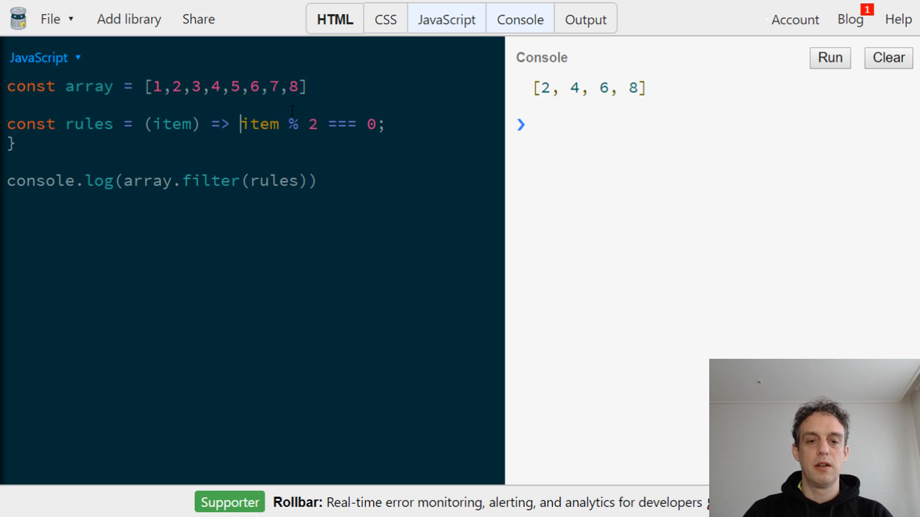
Reduce rules to (item) => item % 2 === 0; with a closing semicolon
{"action": "left_click", "coordinate": [250, 124]}
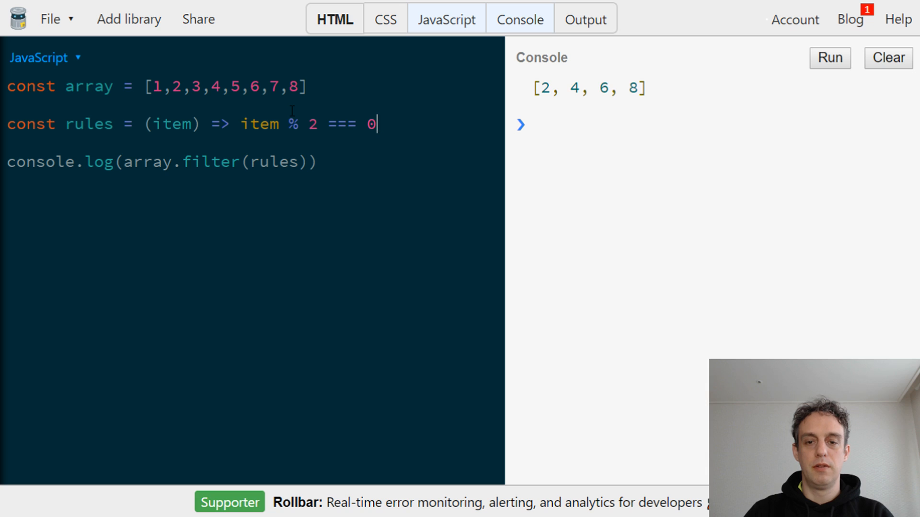
{"action": "type", "text": ";"}
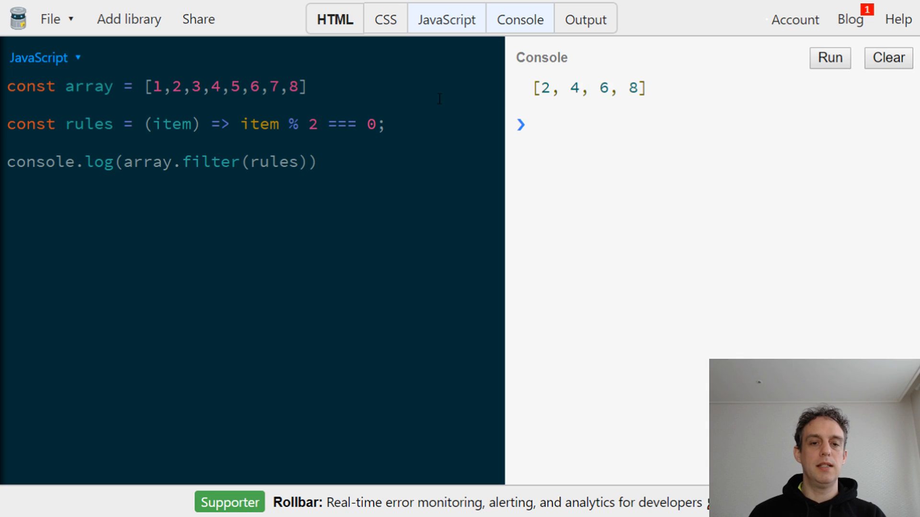
Inline (item) => item % 2 === 0 into filter() and delete the rules constant
{"action": "double_click", "coordinate": [169, 123]}
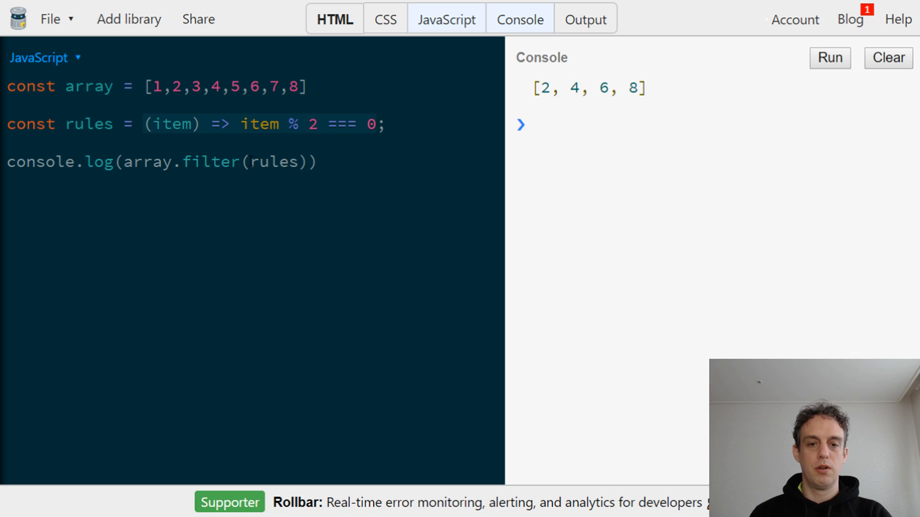
{"action": "type", "text": "(item) => item % 2 === 0"}
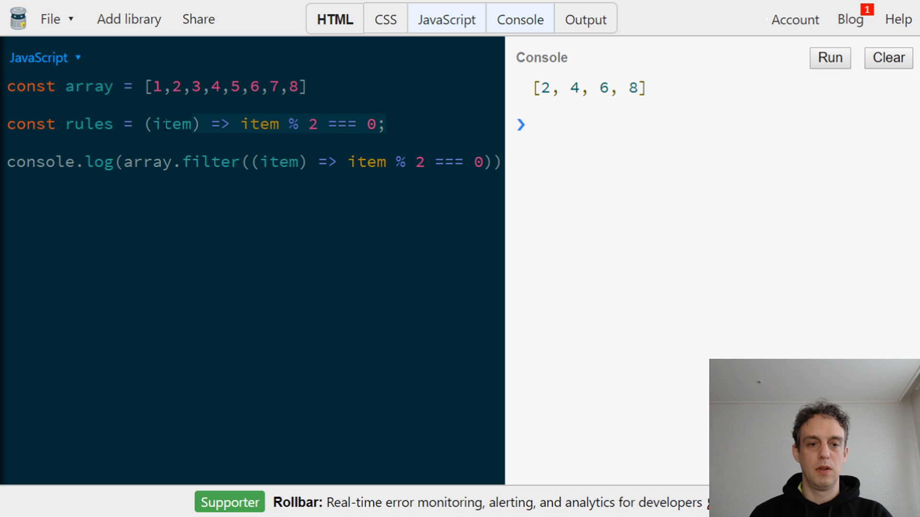
{"action": "key", "text": "Delete"}
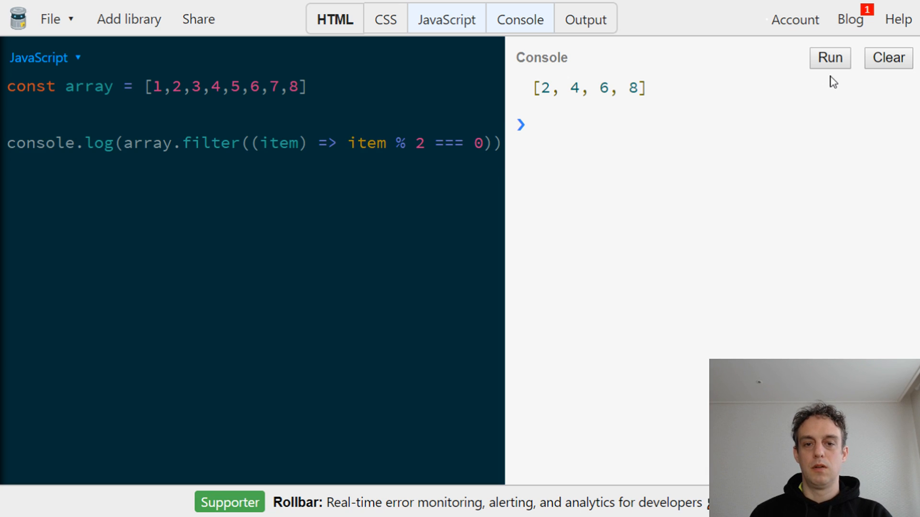
{"action": "mouse_move", "coordinate": [828, 58]}
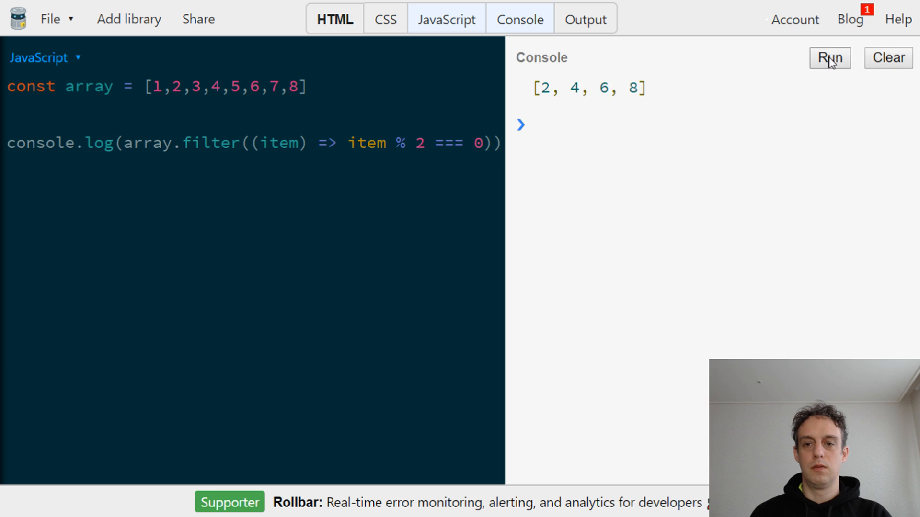
{"action": "mouse_move", "coordinate": [315, 207]}
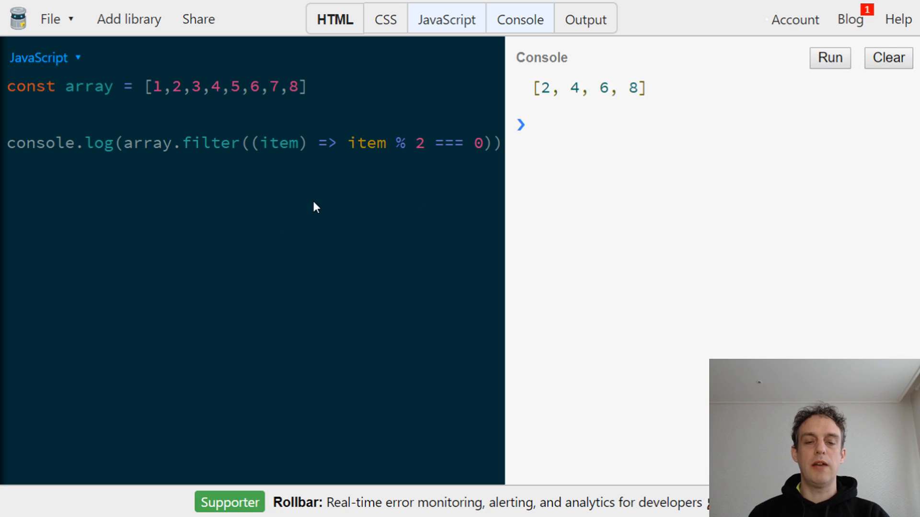